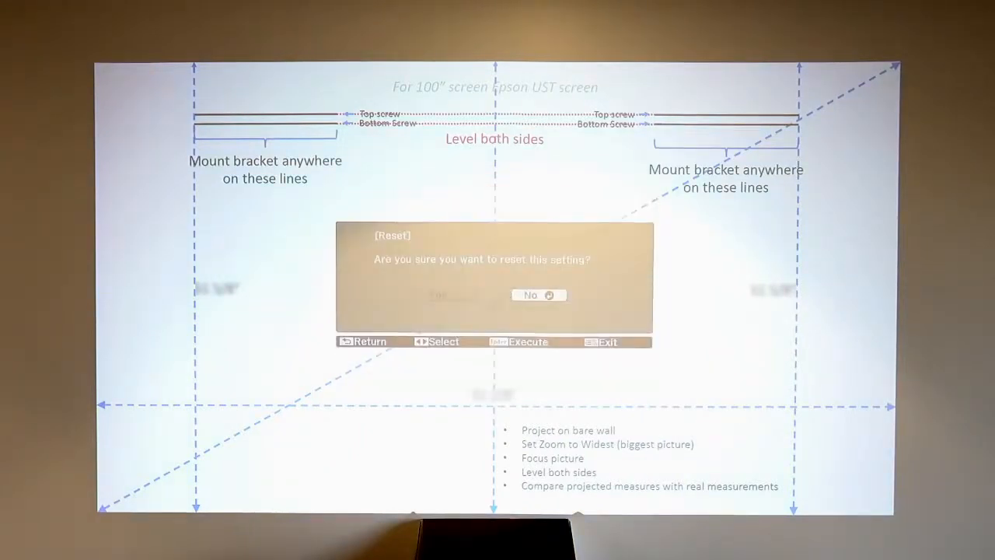
- Navigate the Epson projector menu to Settings for Quick Corner keystone correction
{"action": "key", "text": "Left"}
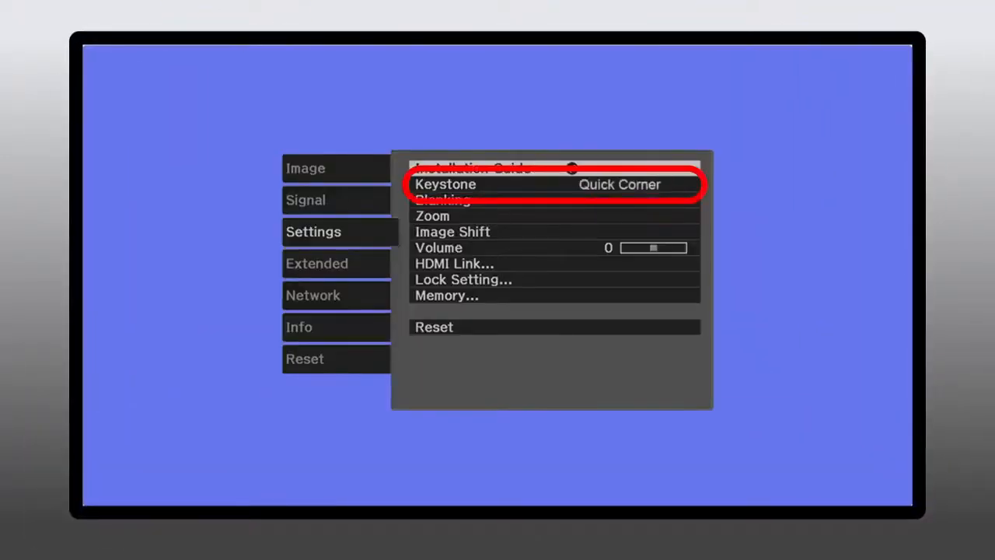
{"action": "key", "text": "Down"}
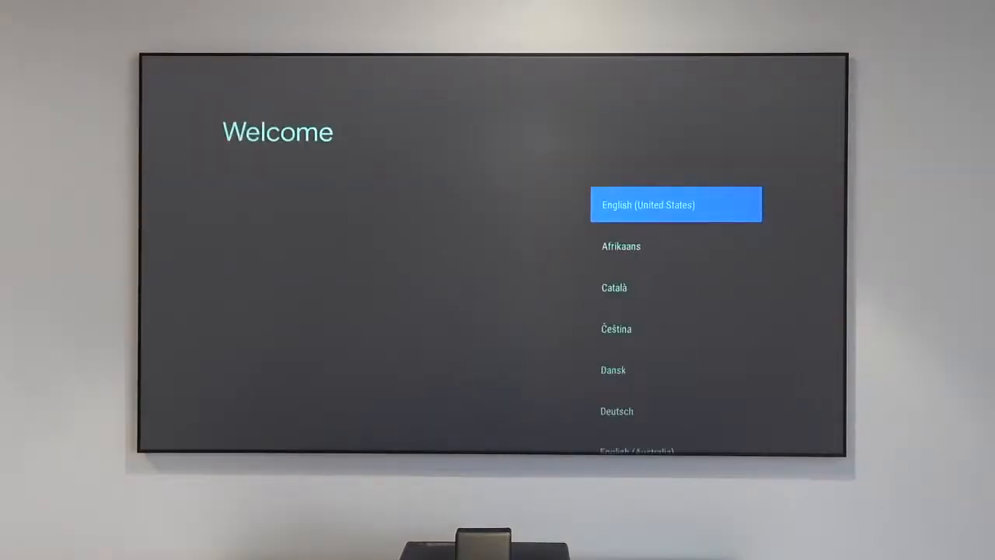
- Choose English (United States) as the Android TV setup language and continue
{"action": "left_click", "coordinate": [674, 203]}
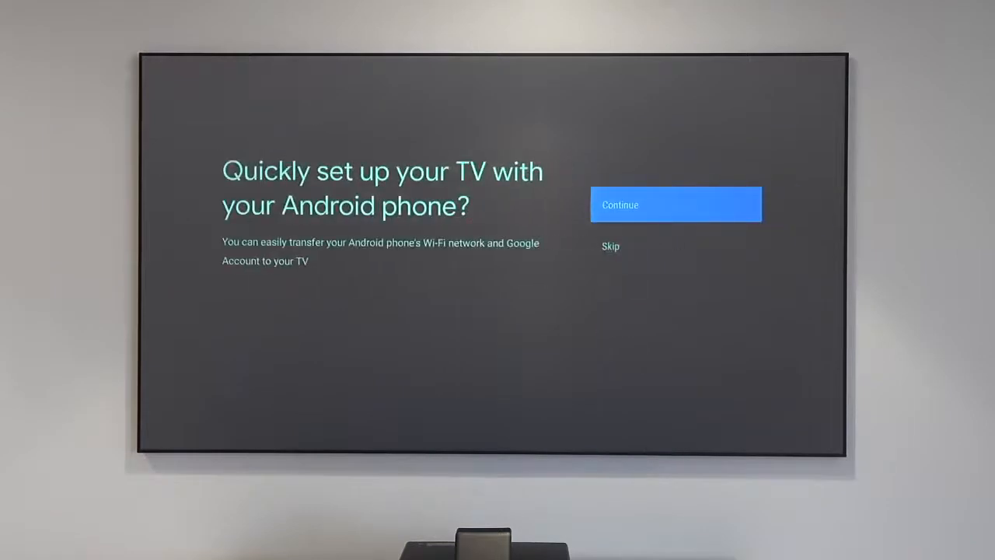